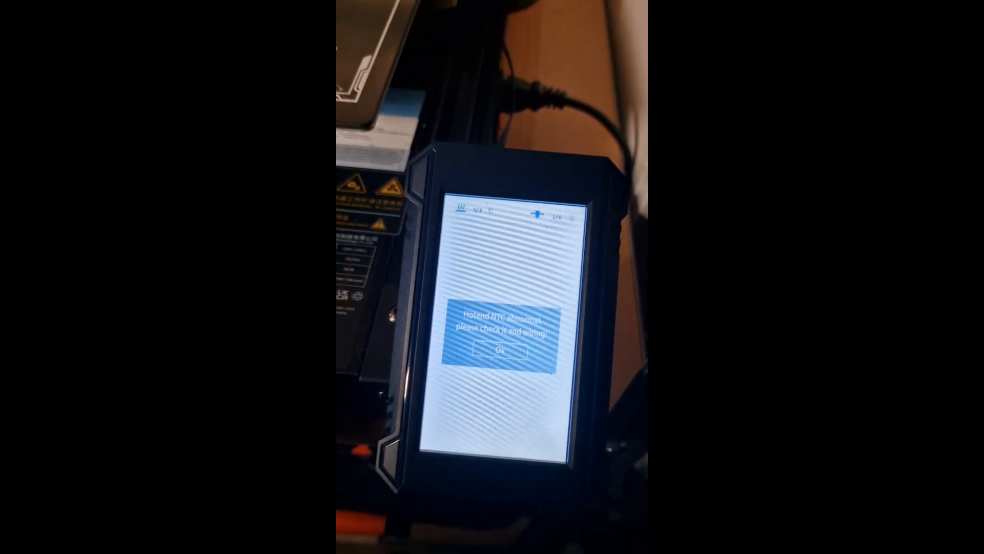
# Step: Dismiss the 'Hotend NTC abnormal' error to reach the temperature page
pyautogui.click(495, 350)
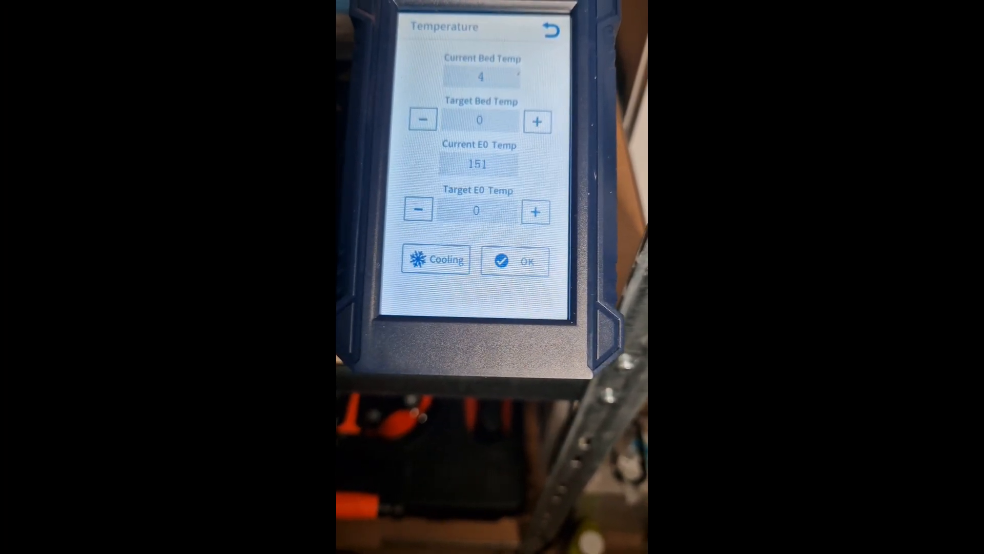
# Step: Return from the Temperature screen to the Tools menu
pyautogui.click(550, 30)
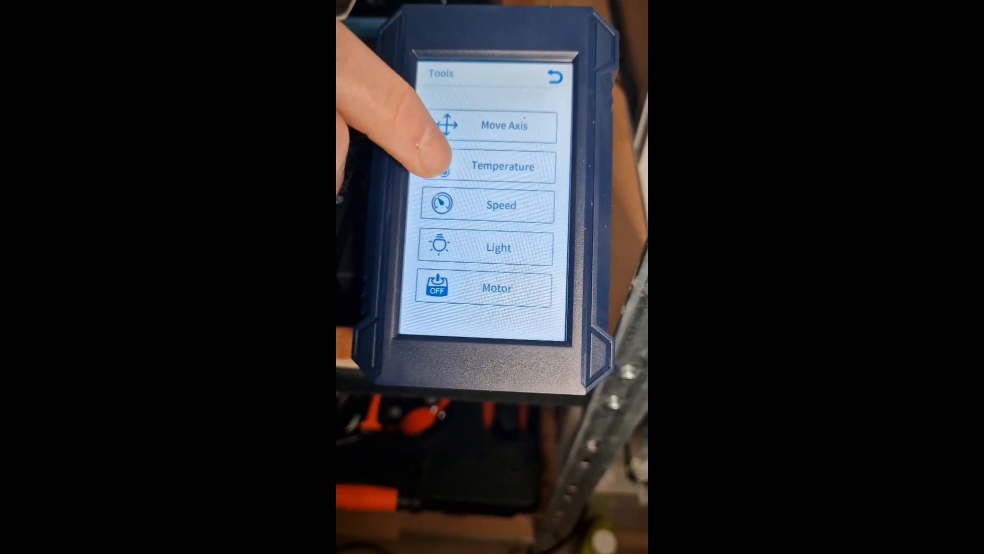
# Step: Set the Target E0 Temp to 170 °C and apply it
pyautogui.click(501, 166)
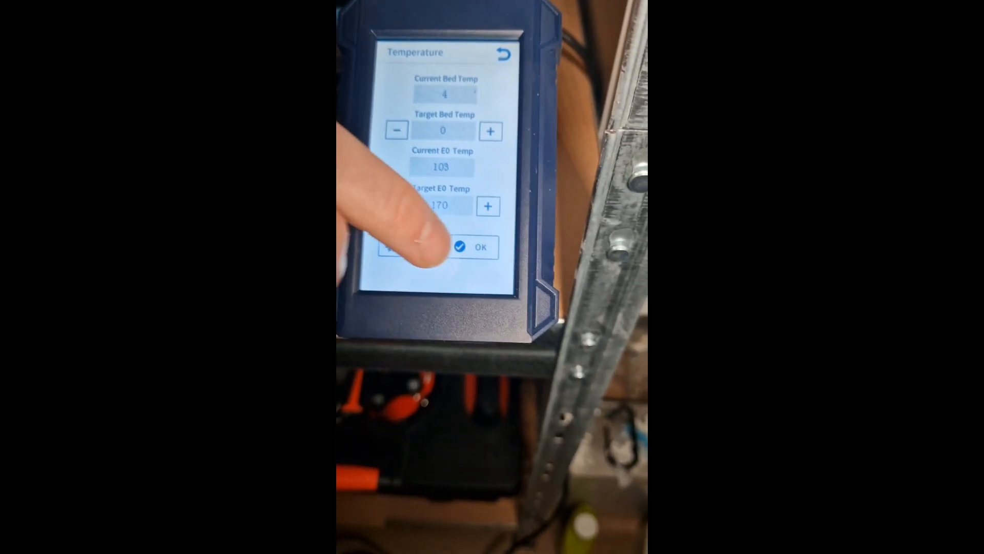
pyautogui.click(468, 247)
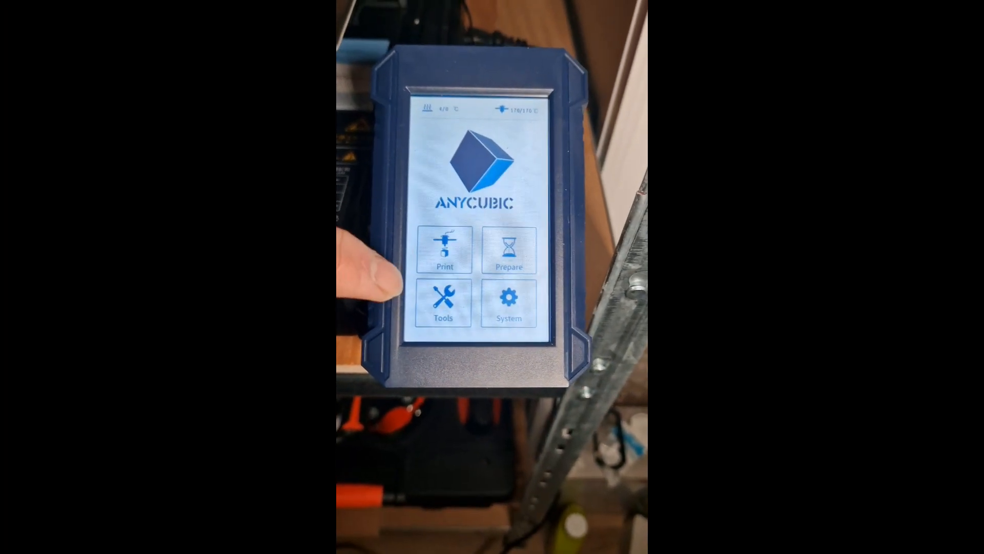
# Step: Set the Target Bed Temp to 10 °C and apply it
pyautogui.click(443, 304)
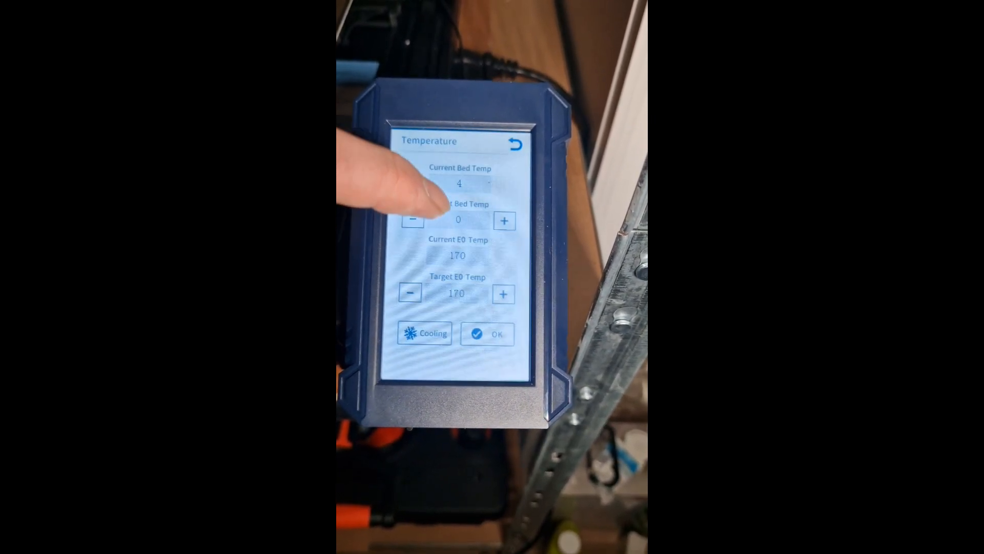
pyautogui.click(458, 220)
pyautogui.write('10')
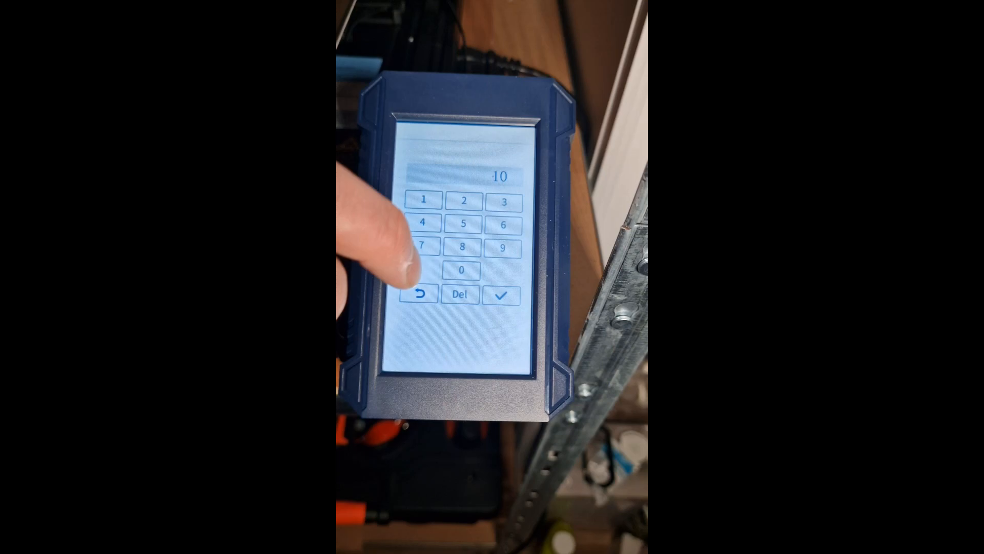
pyautogui.click(499, 296)
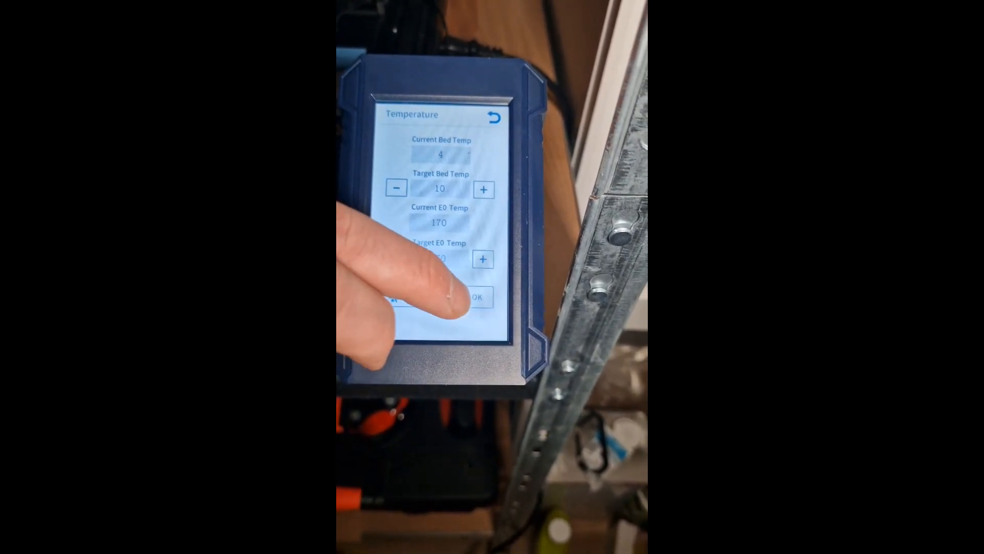
pyautogui.click(472, 296)
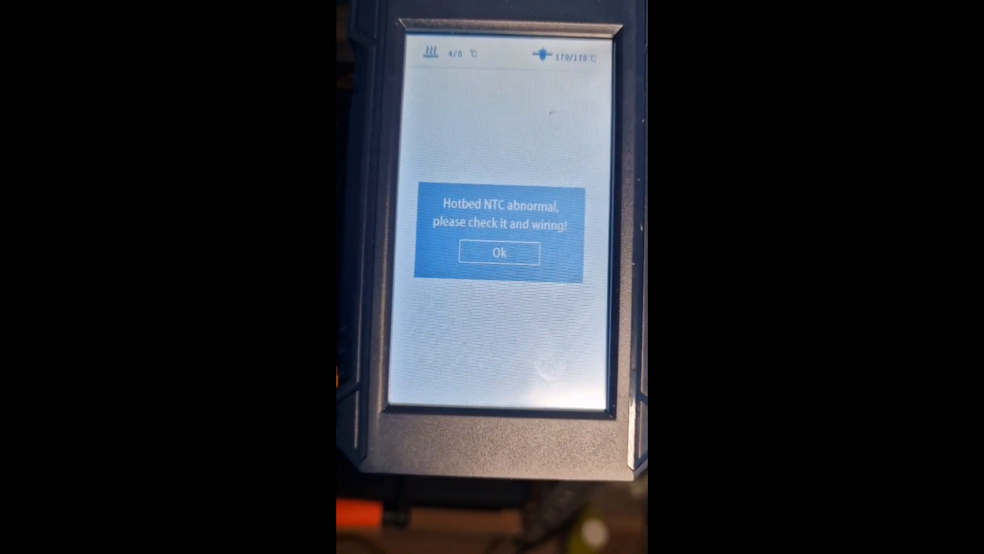